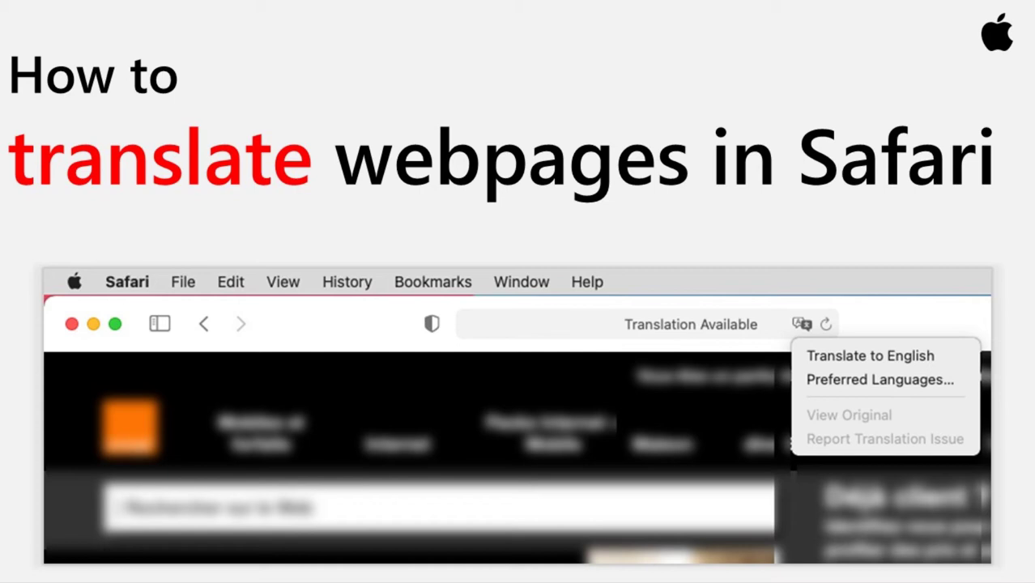
# Step: Launch Safari so its Favourites start page is shown
pyautogui.click(173, 558)
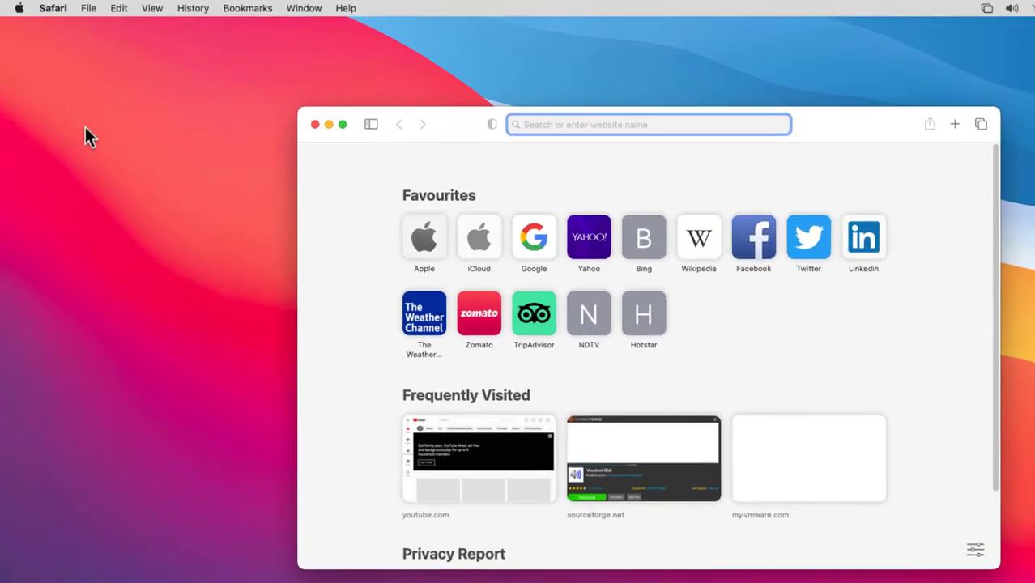
# Step: Show the About Safari window to see the installed browser version
pyautogui.click(52, 8)
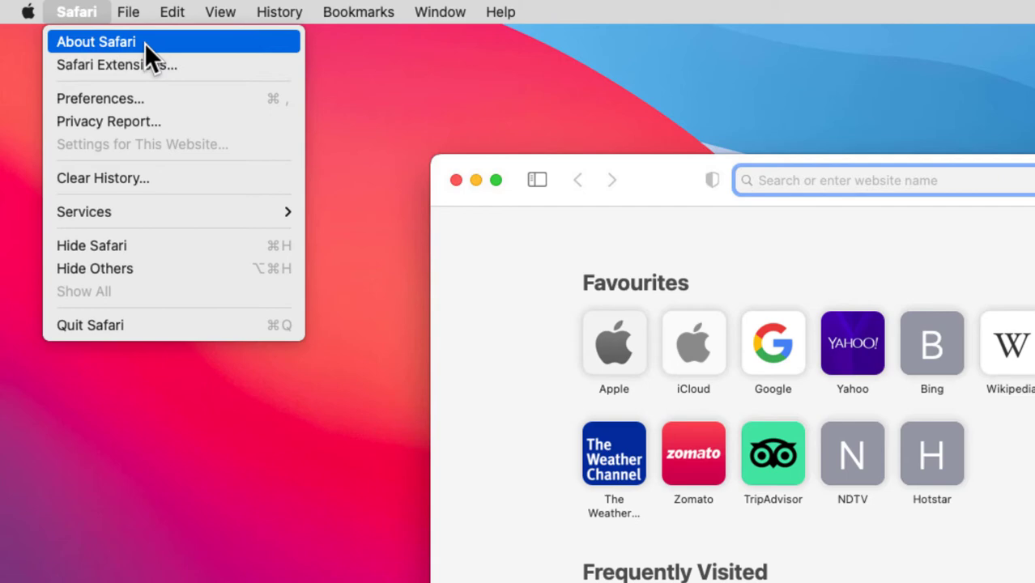
pyautogui.click(95, 42)
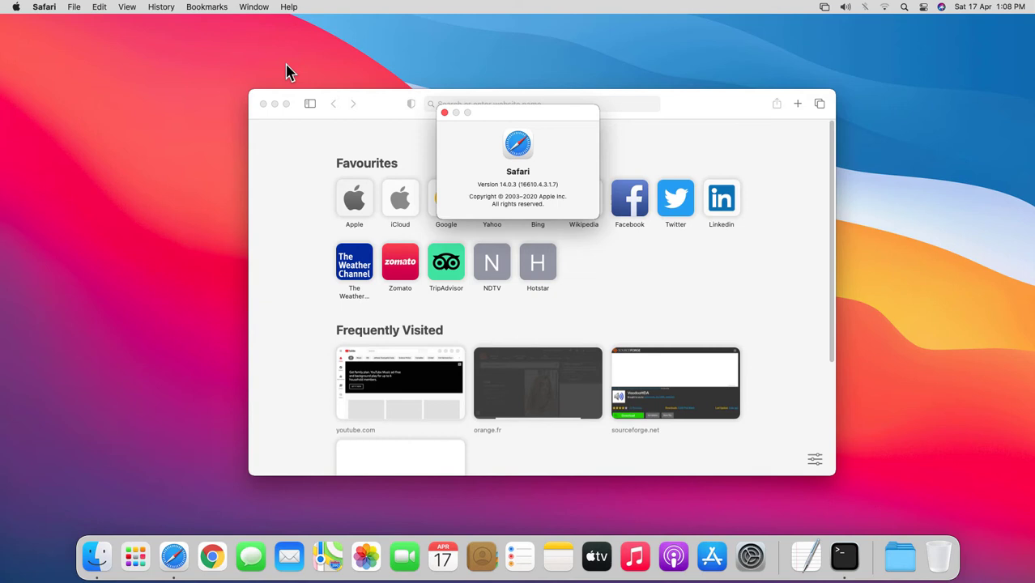
pyautogui.moveTo(389, 84)
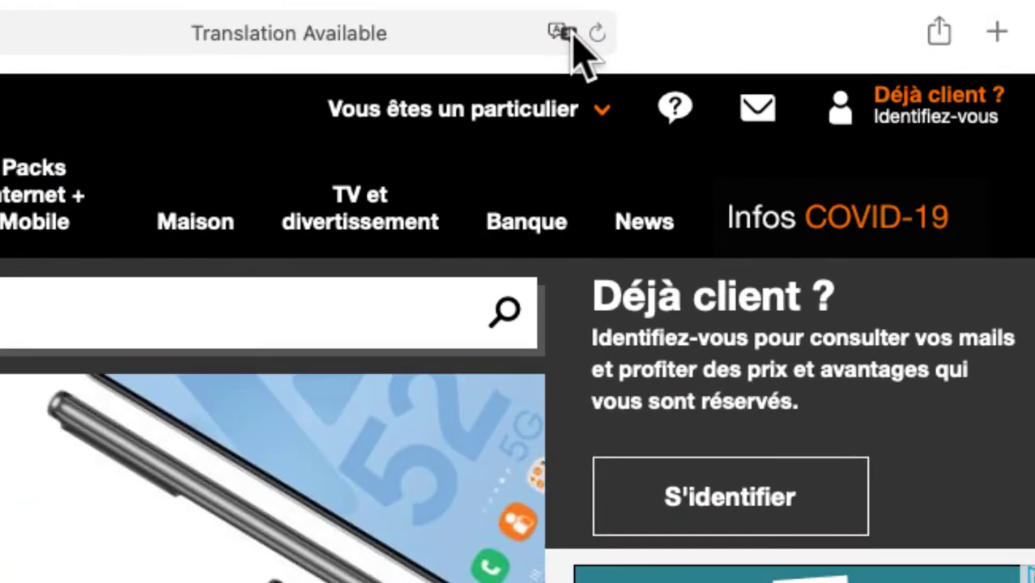
# Step: Request translation of the French orange.fr page into English from the address-bar translate menu
pyautogui.click(561, 32)
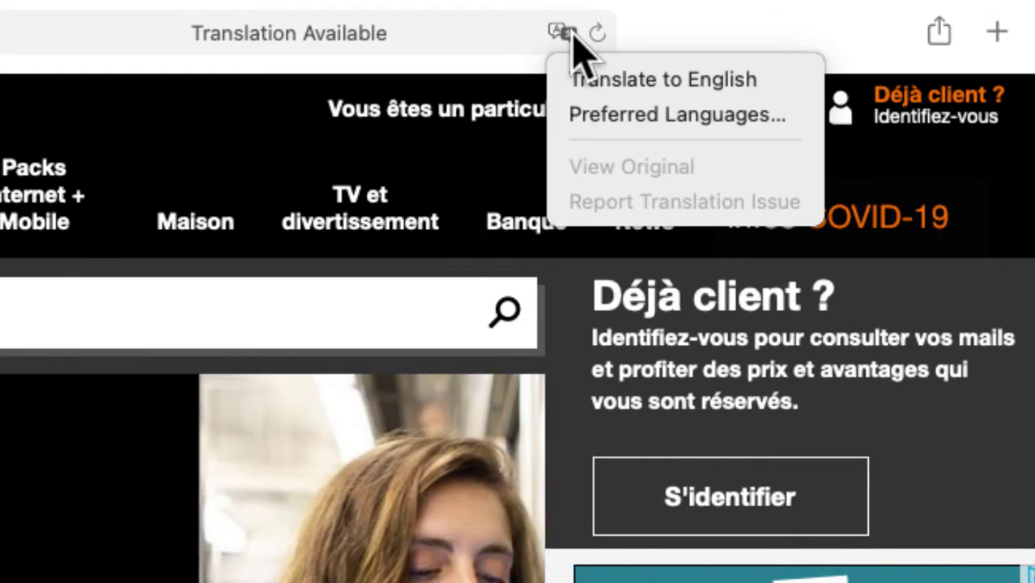
pyautogui.moveTo(661, 80)
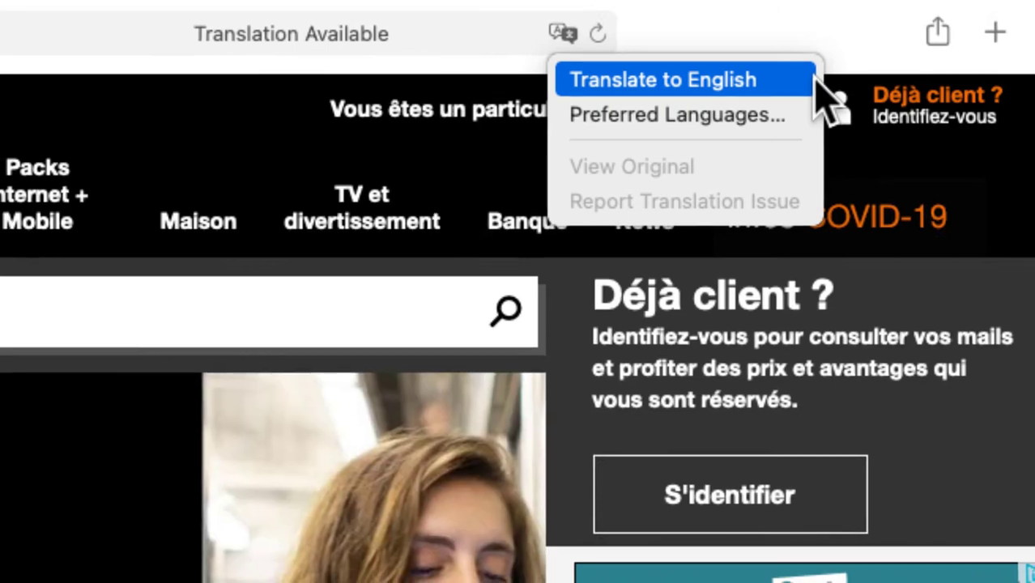
pyautogui.click(661, 79)
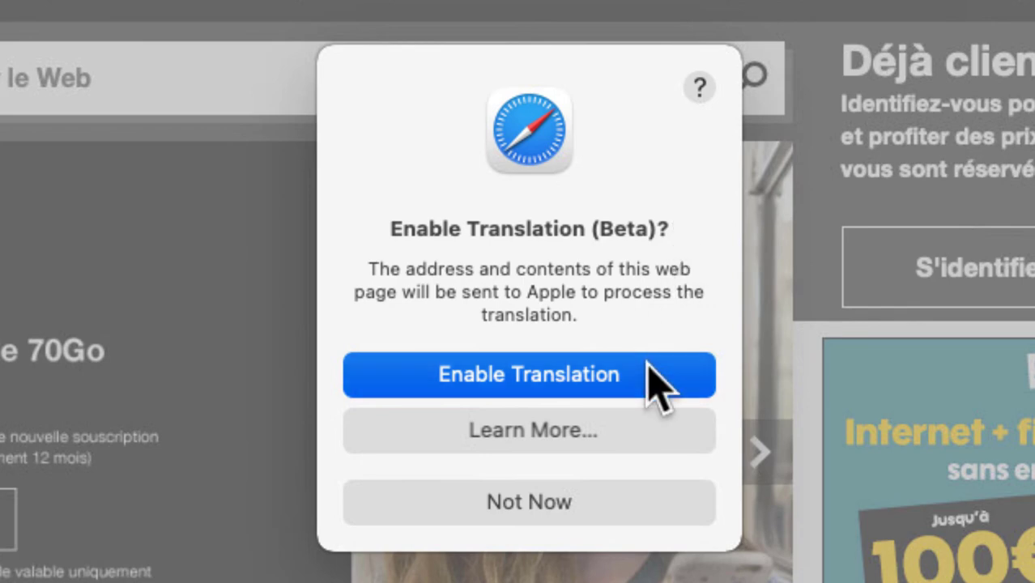
# Step: Enable translation to view orange.fr in English, then revert to the original French page
pyautogui.click(528, 375)
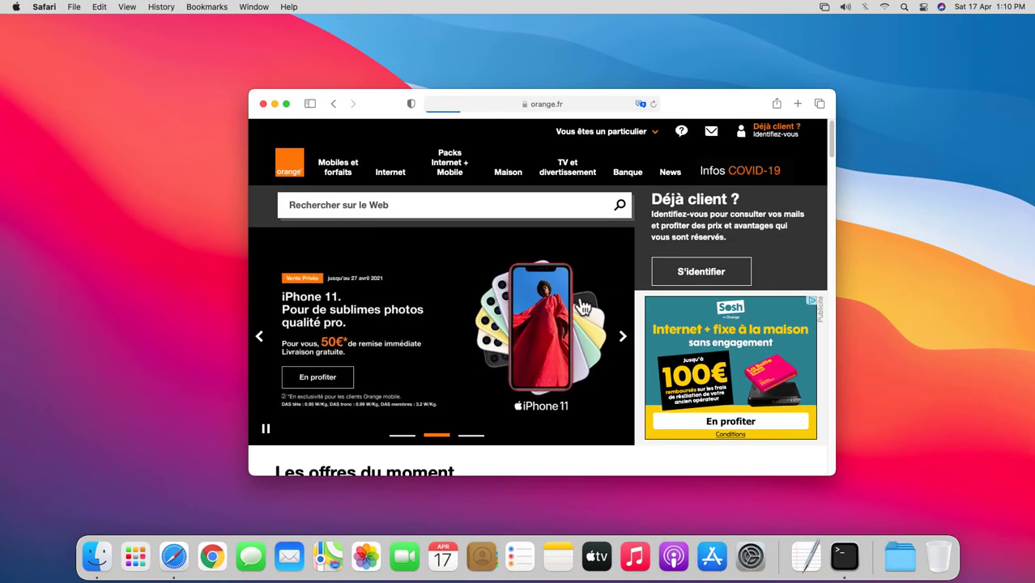
pyautogui.click(642, 103)
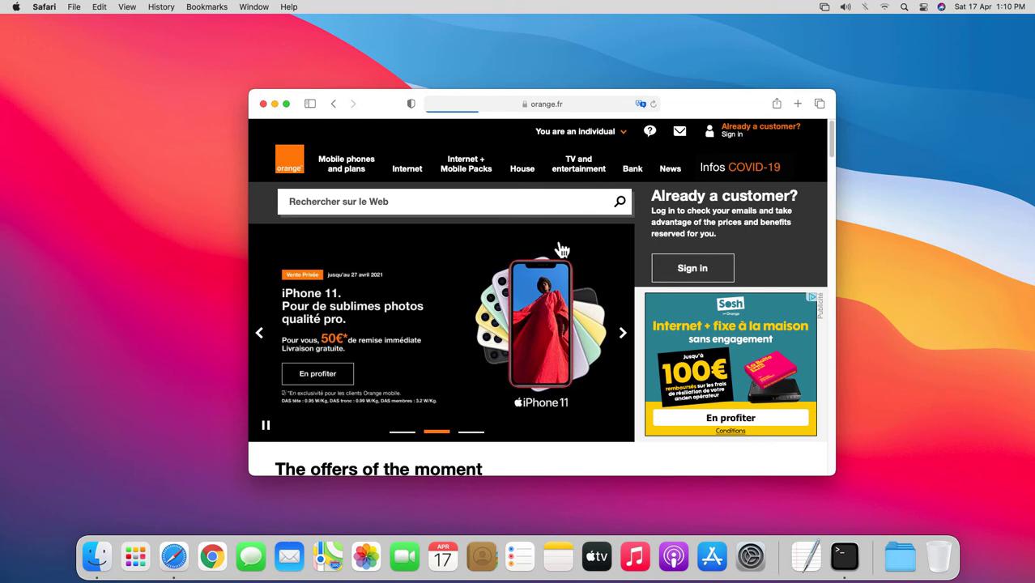
pyautogui.moveTo(533, 234)
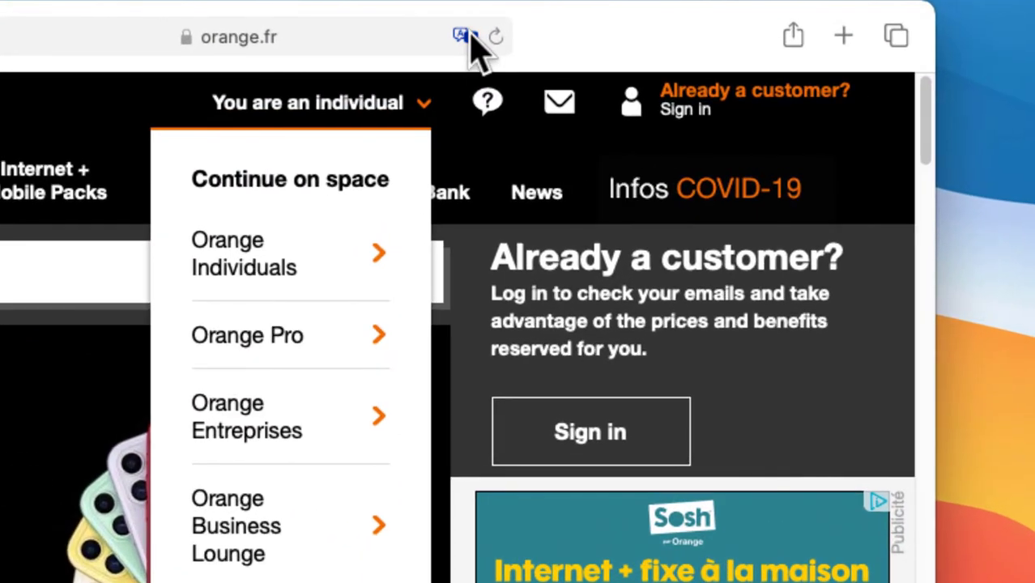
pyautogui.click(464, 36)
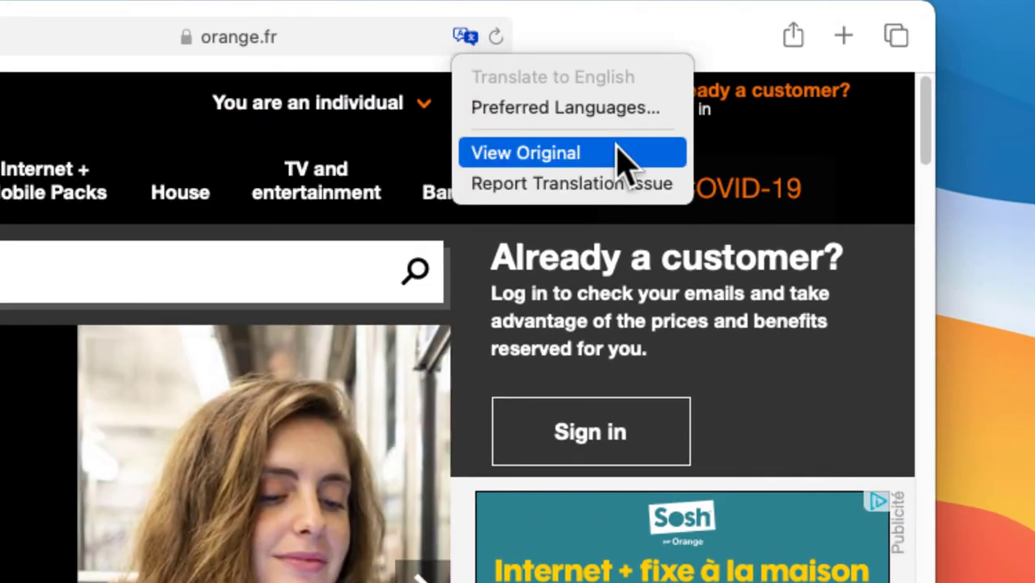
pyautogui.click(525, 152)
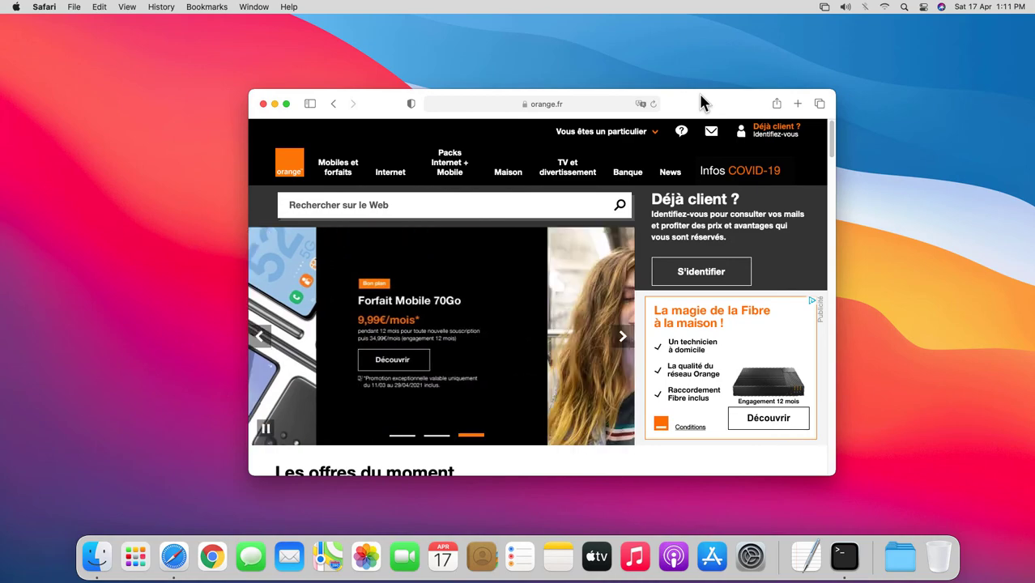
# Step: Open Preferred Languages… from the translate menu, reaching the Language & Region settings
pyautogui.click(642, 103)
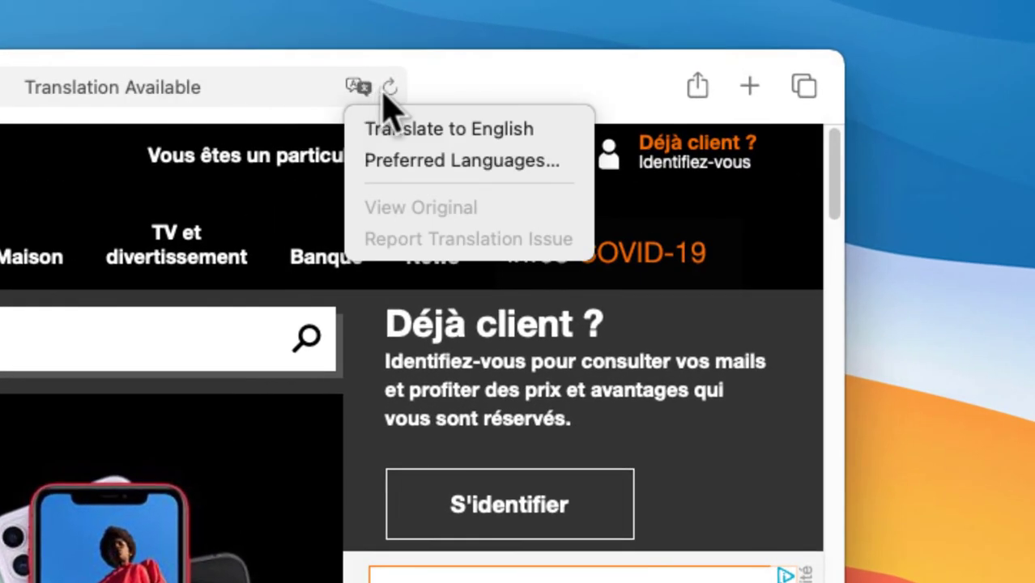
pyautogui.moveTo(567, 170)
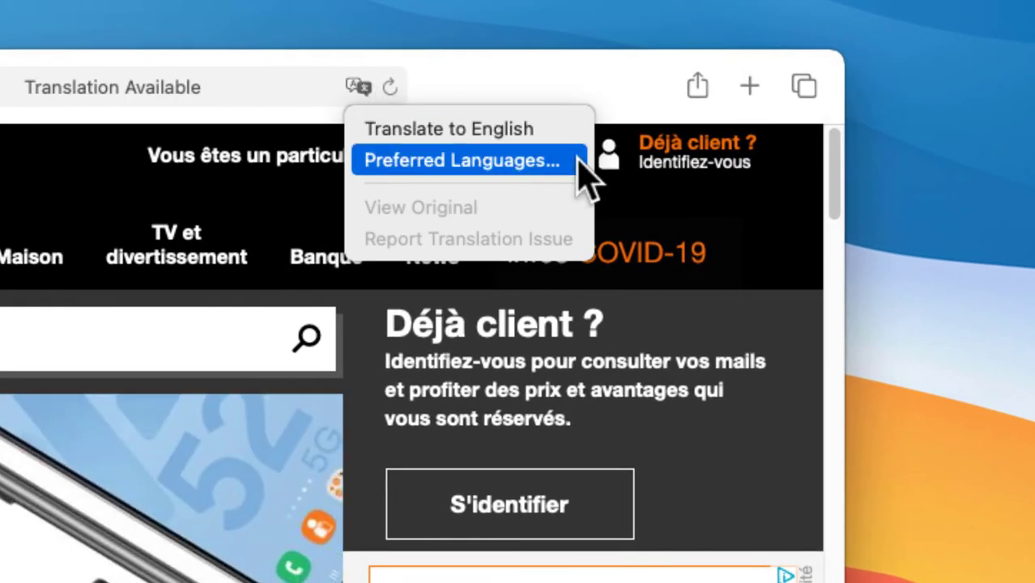
pyautogui.click(460, 161)
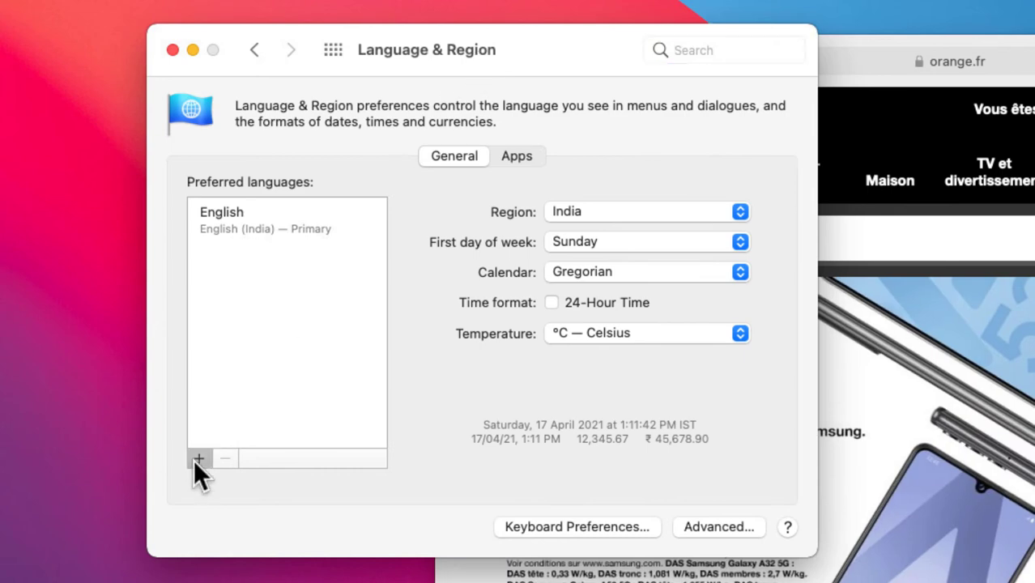
# Step: Add Deutsch — German as a second preferred language, keep English (India) primary, and close Language & Region
pyautogui.click(200, 460)
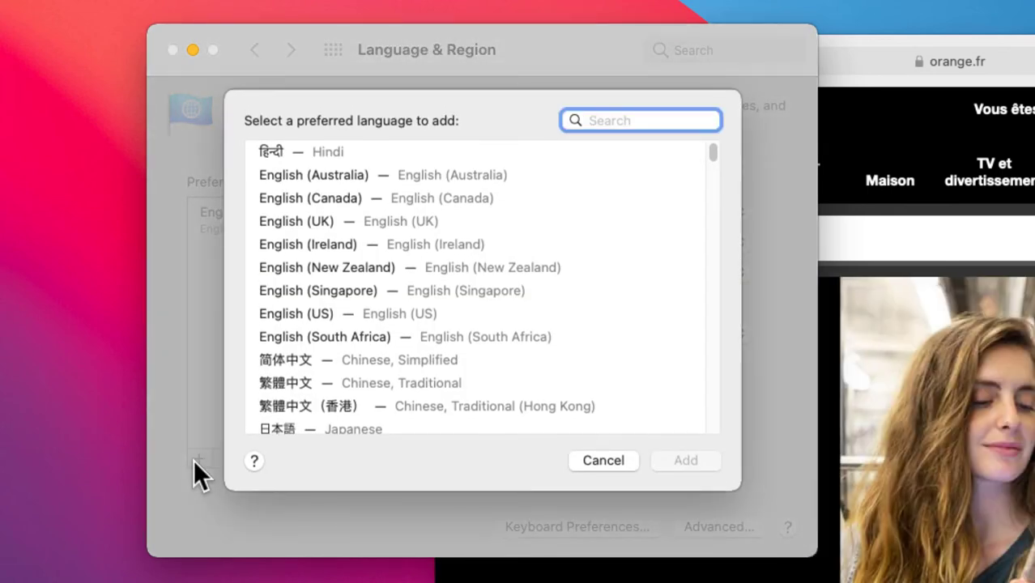
pyautogui.scroll(-3)
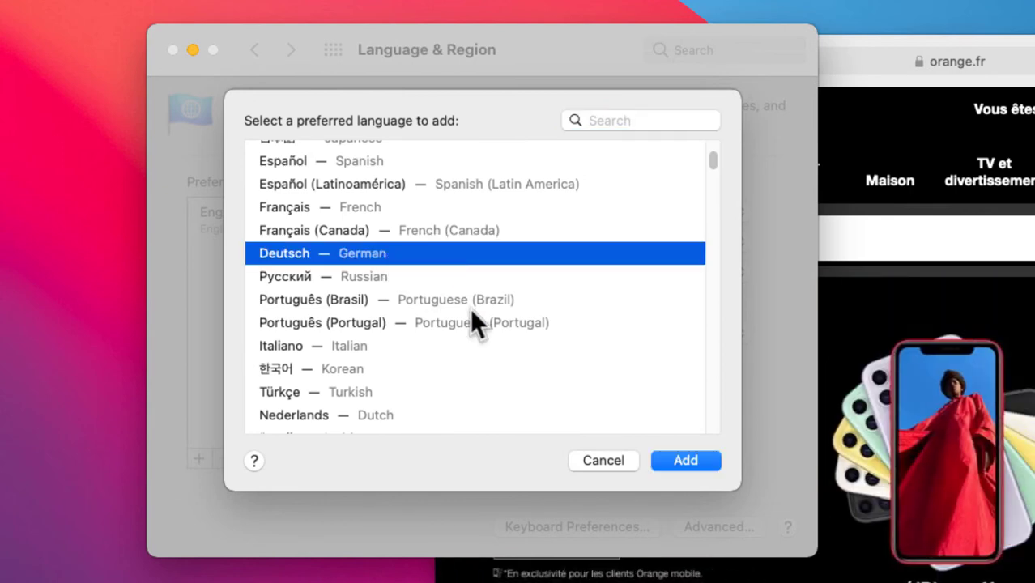
pyautogui.click(684, 460)
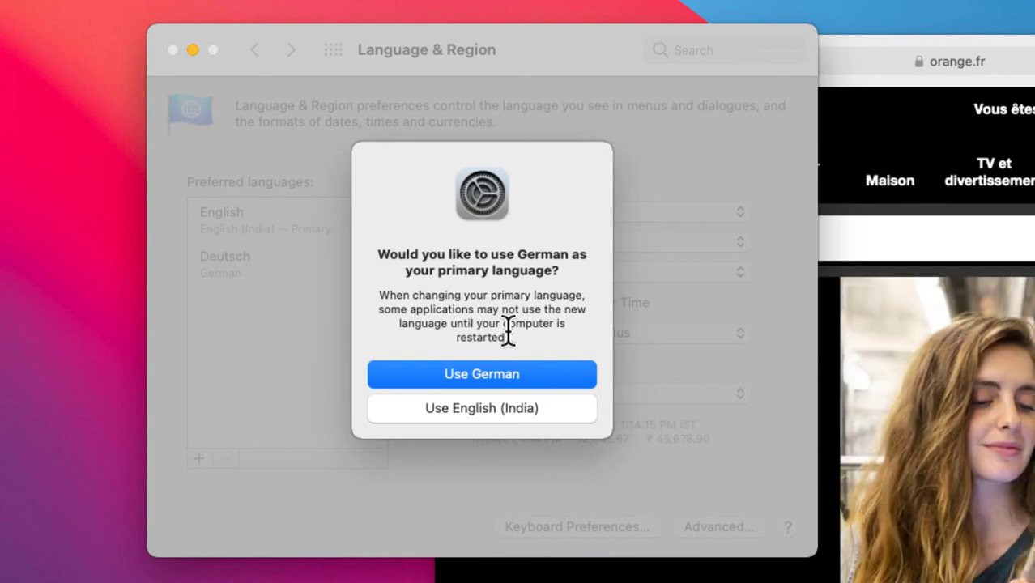
pyautogui.moveTo(532, 438)
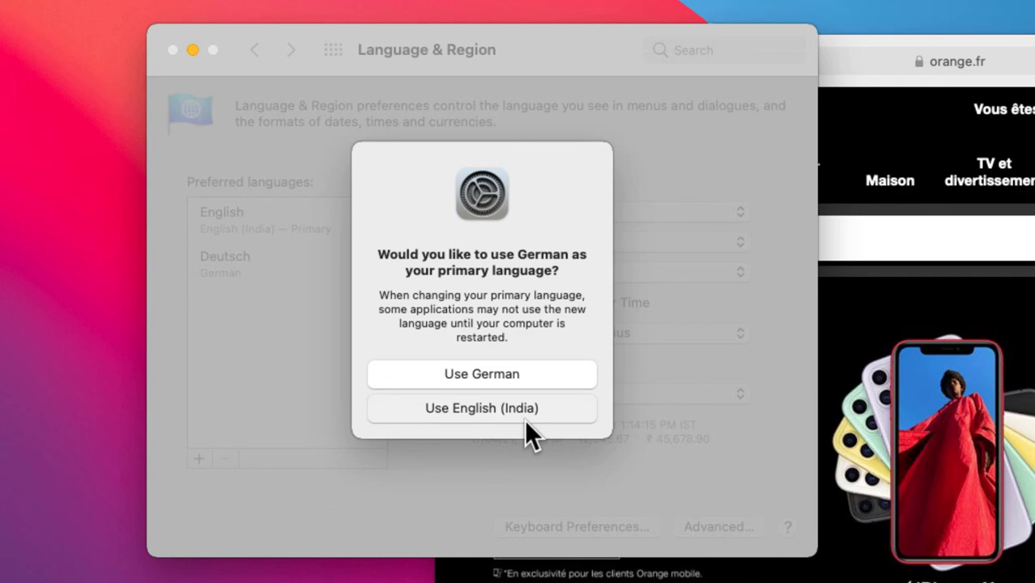
pyautogui.click(482, 409)
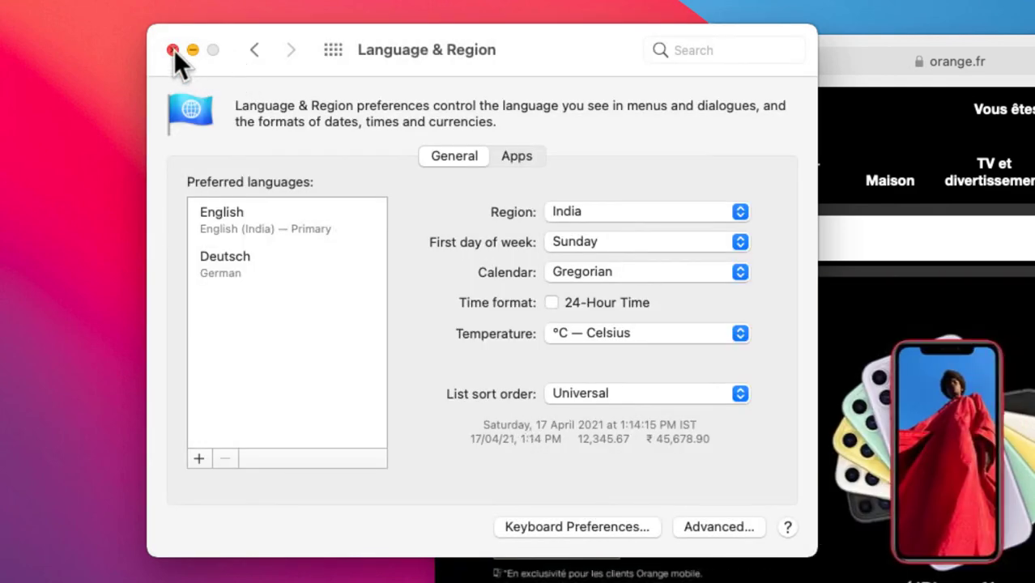
pyautogui.click(172, 49)
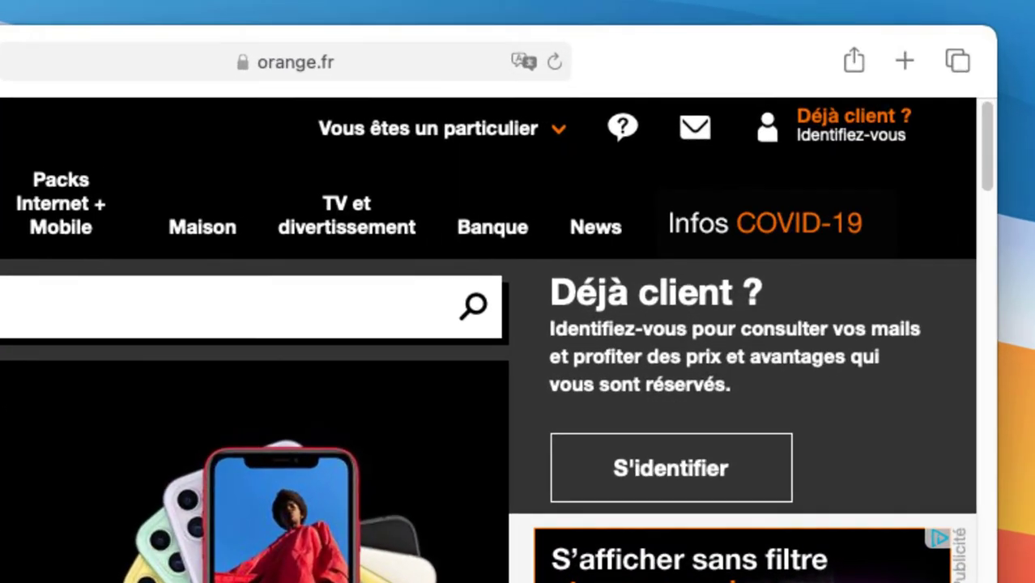
# Step: Show the translate menu on orange.fr, now listing Translate to German alongside English
pyautogui.click(525, 61)
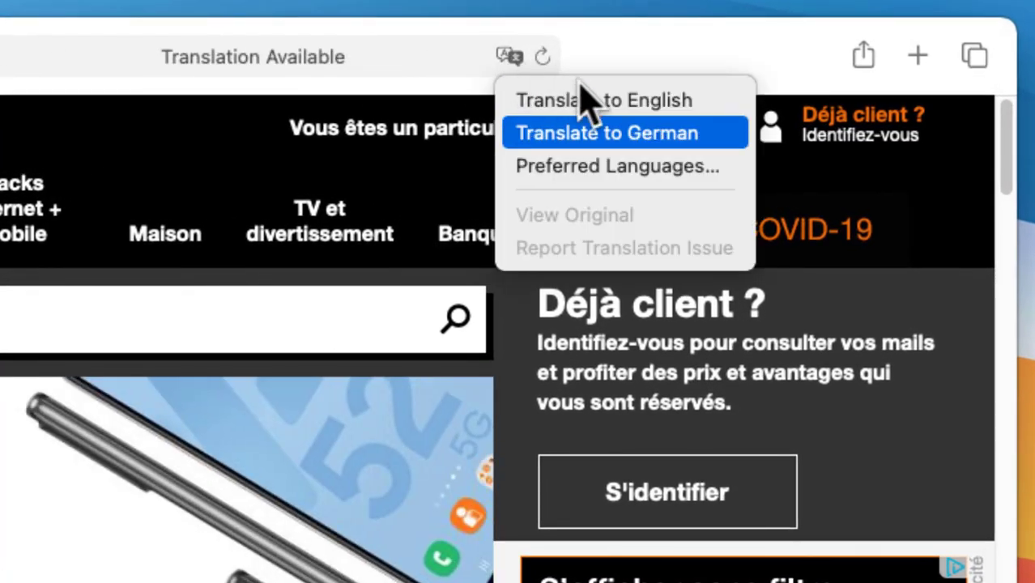
pyautogui.moveTo(677, 154)
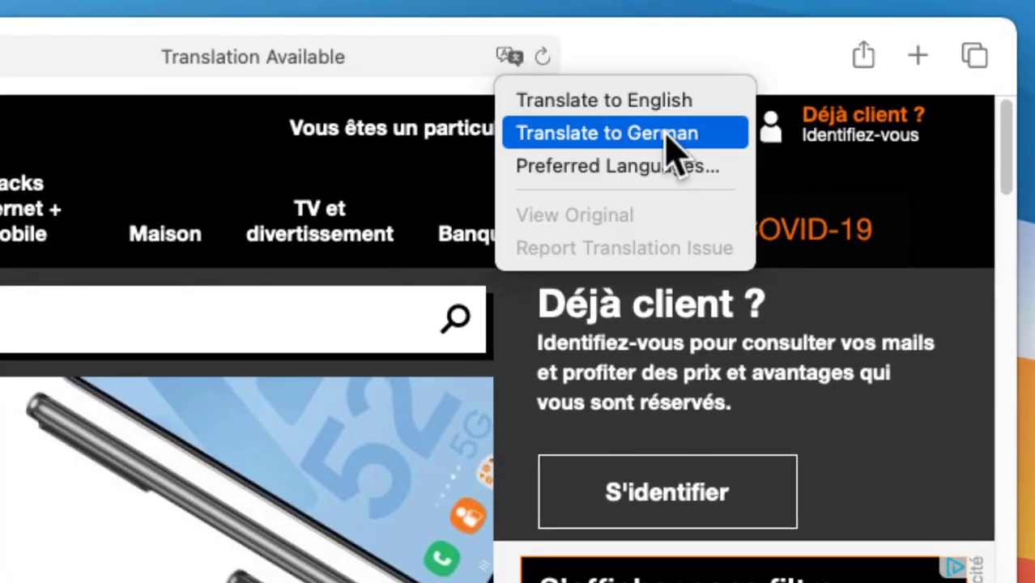